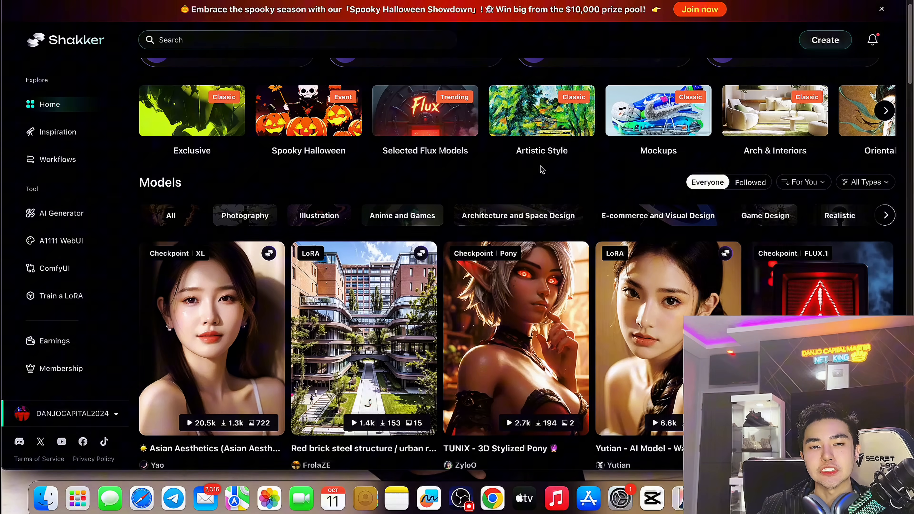
# Scroll the Shakker home page through the Models grid toward the AWPortraitFL LoRA card
pyautogui.scroll(3)
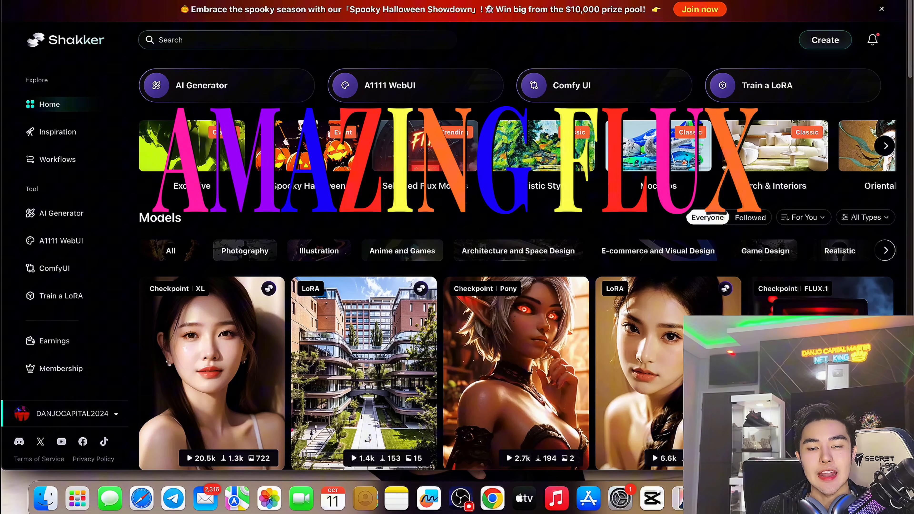
pyautogui.scroll(-3)
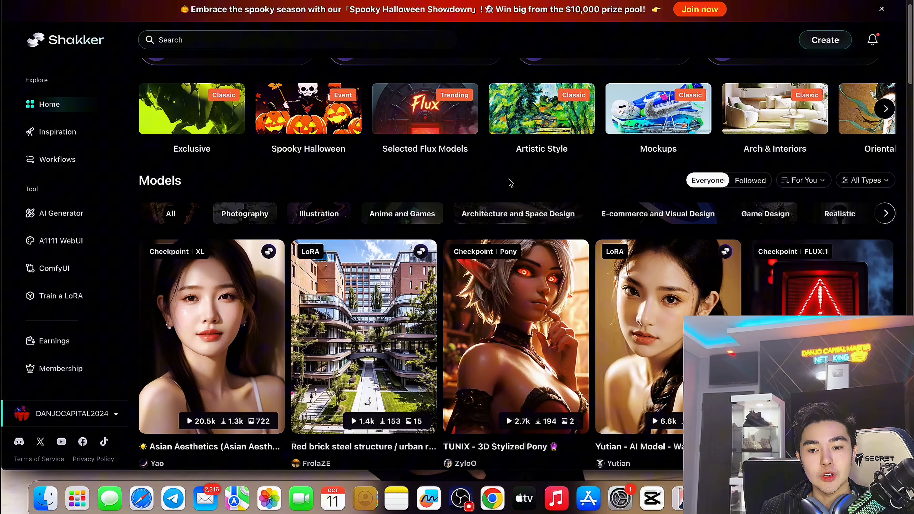
pyautogui.scroll(-3)
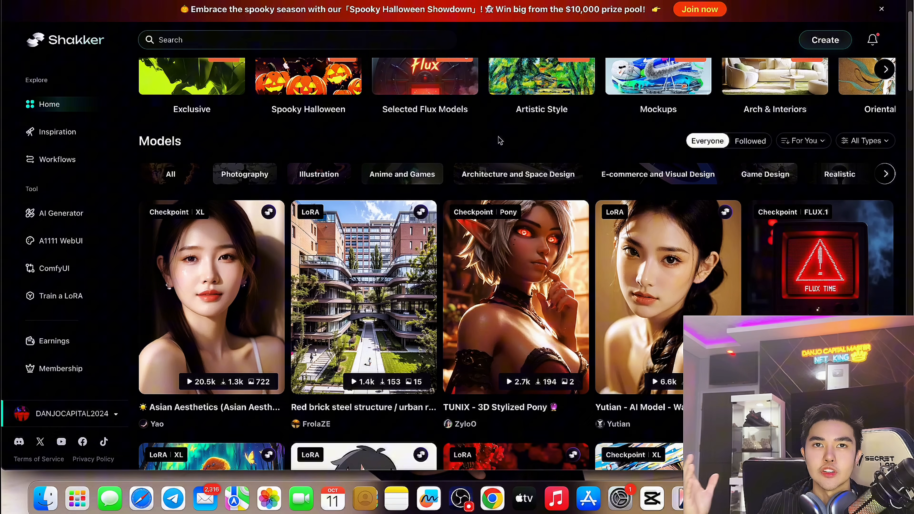
pyautogui.scroll(-3)
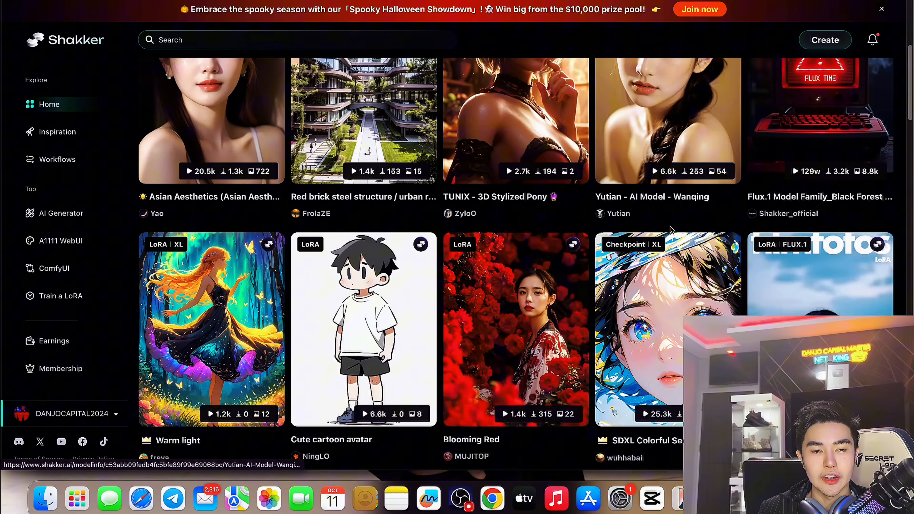
pyautogui.scroll(3)
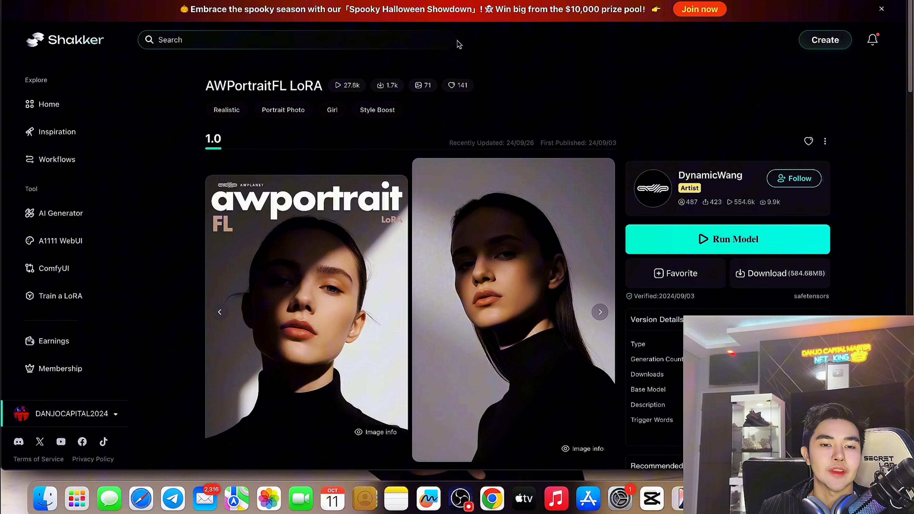
pyautogui.moveTo(535, 76)
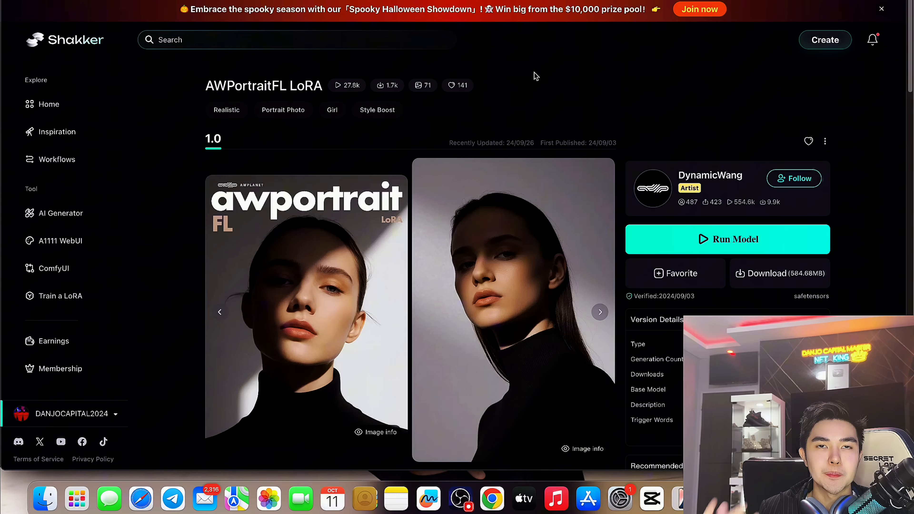
pyautogui.moveTo(531, 71)
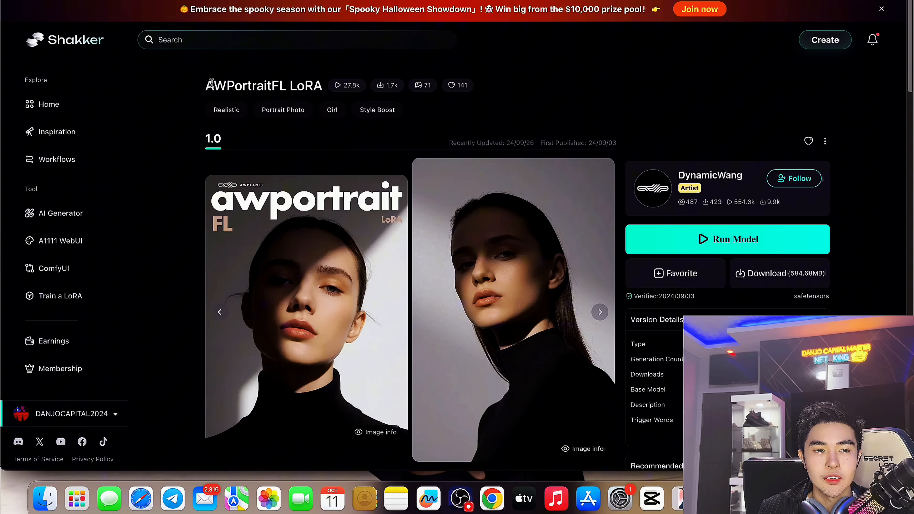
# Scroll the AWPortraitFL page to Discussion and back, then bring the Shakker browser window forward
pyautogui.scroll(-3)
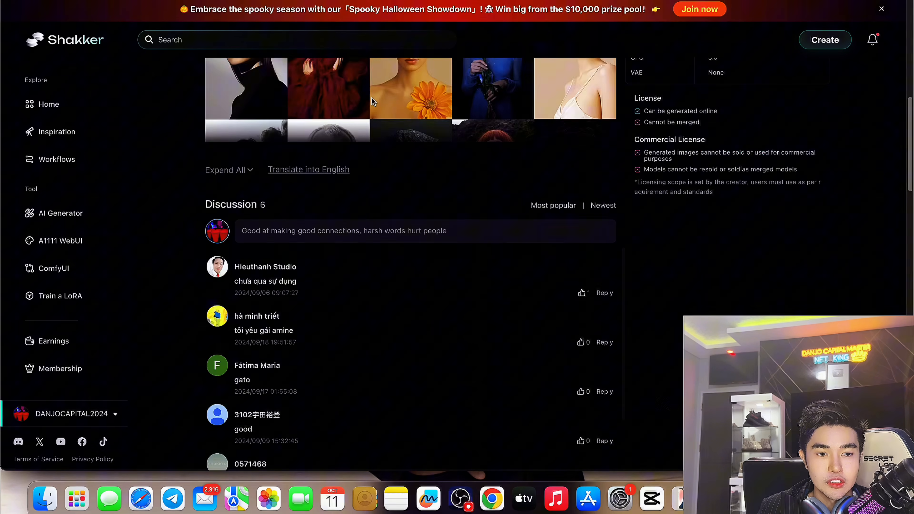
pyautogui.scroll(3)
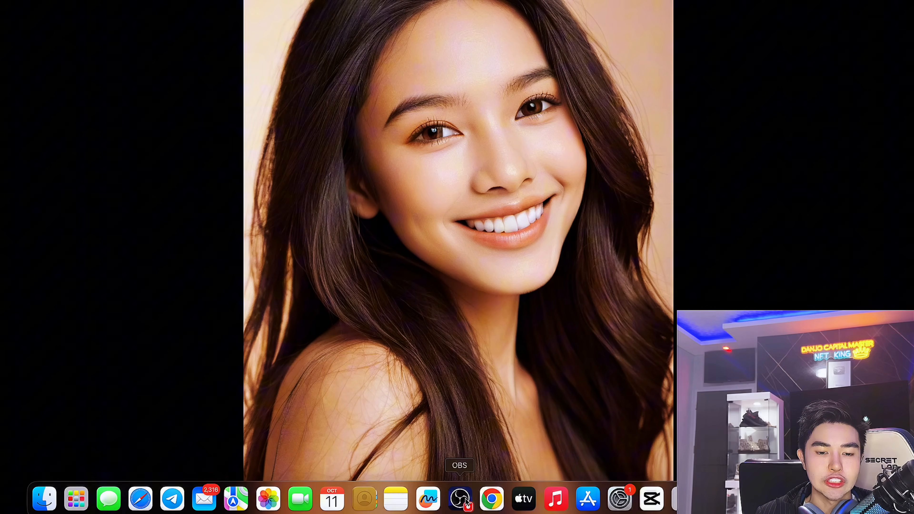
pyautogui.click(491, 498)
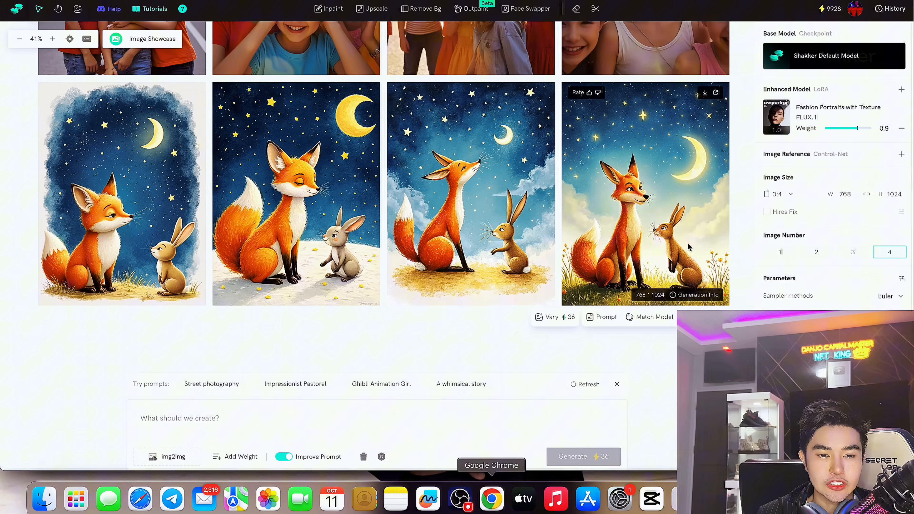
# Submit the children-playing street-photography prompt for four images and switch to the Learn Shakker tab
pyautogui.scroll(-3)
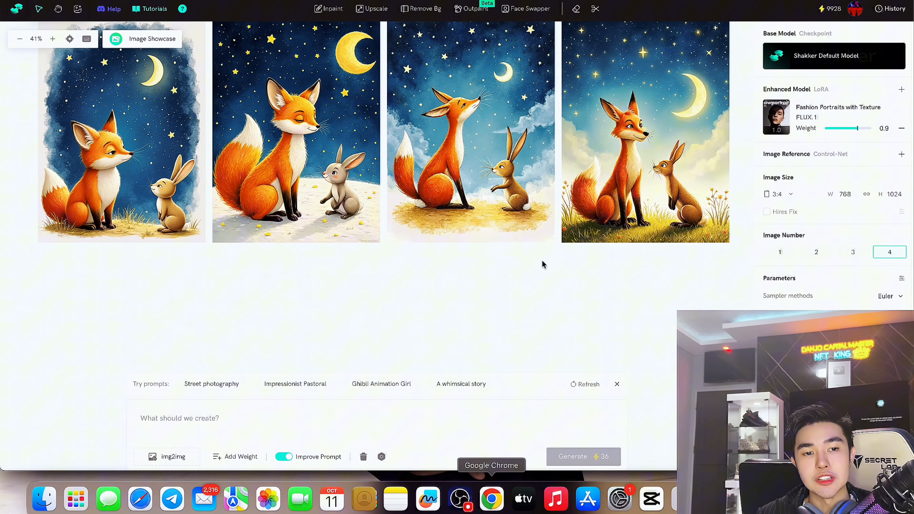
pyautogui.moveTo(469, 131)
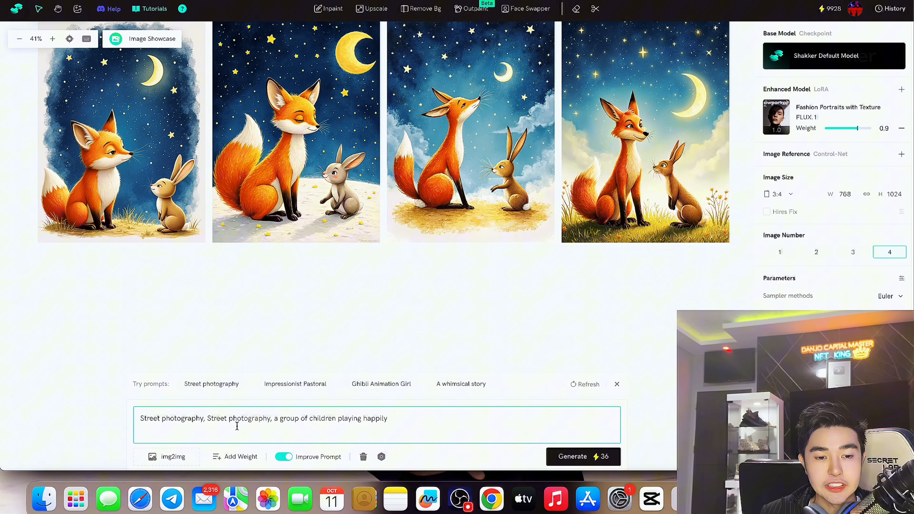
pyautogui.click(582, 456)
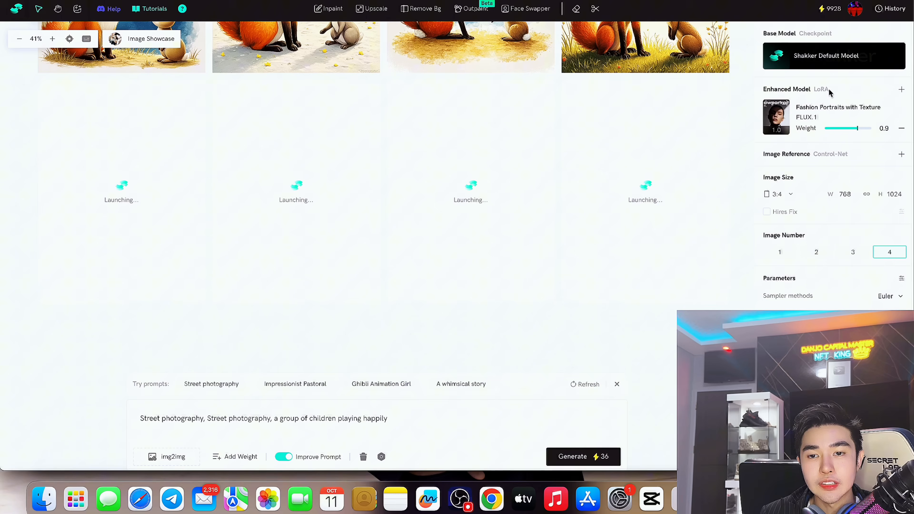
pyautogui.moveTo(832, 143)
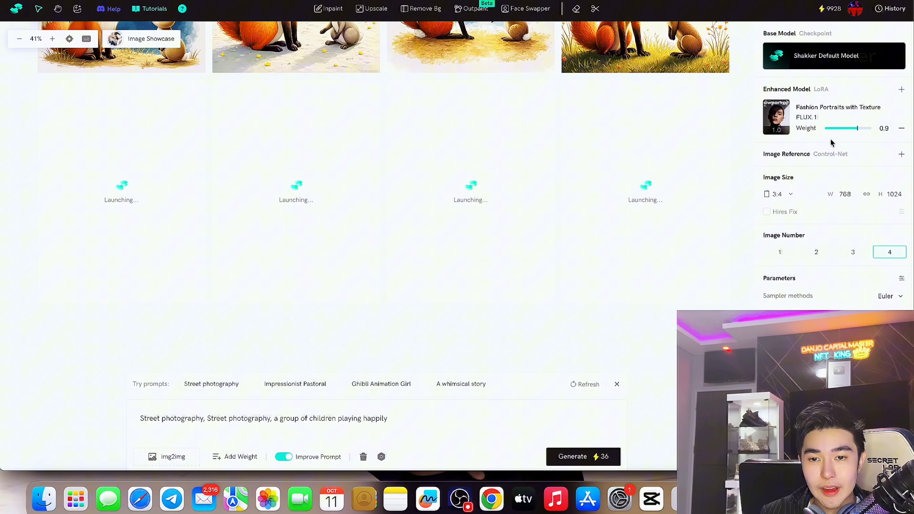
pyautogui.click(582, 457)
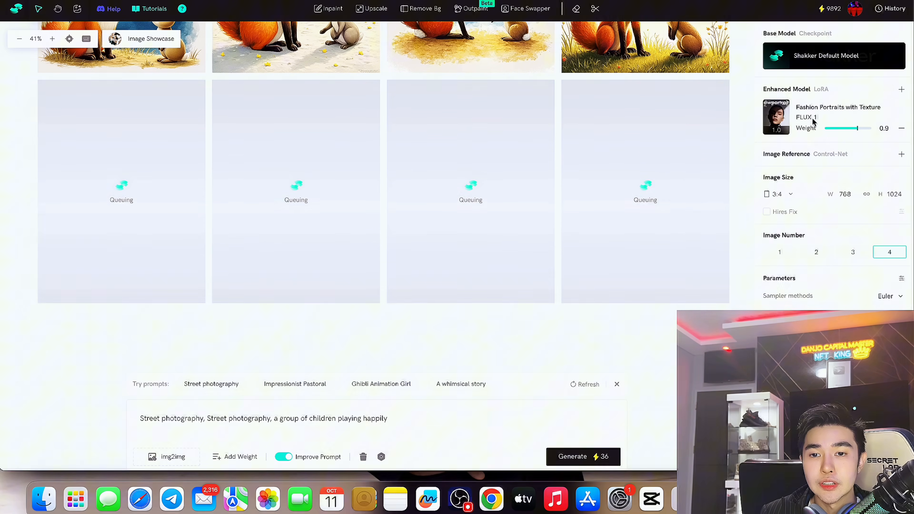
pyautogui.click(530, 8)
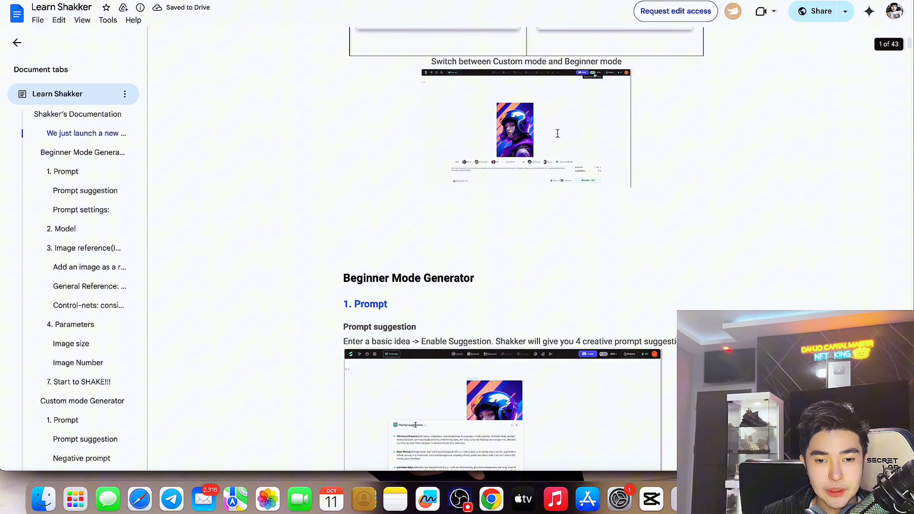
# Scroll the Learn Shakker guide through the Beginner and Custom mode generator sections
pyautogui.scroll(-3)
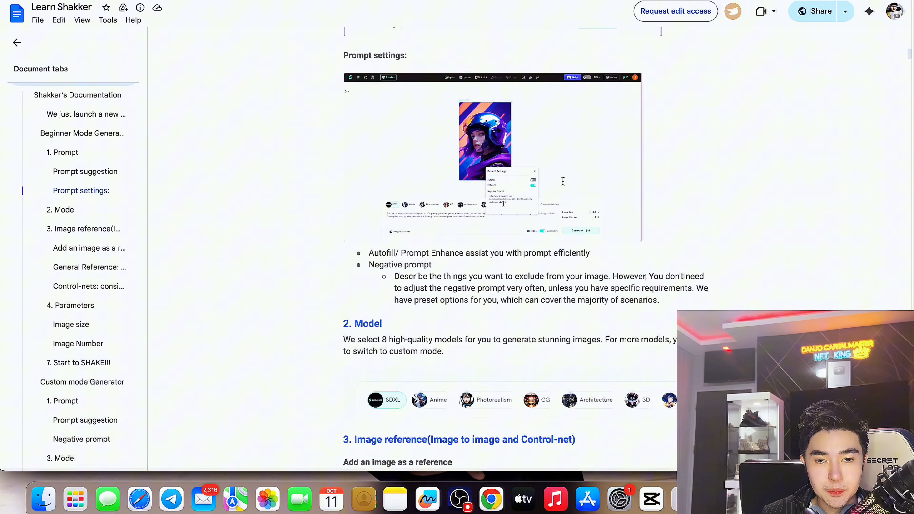
pyautogui.scroll(-3)
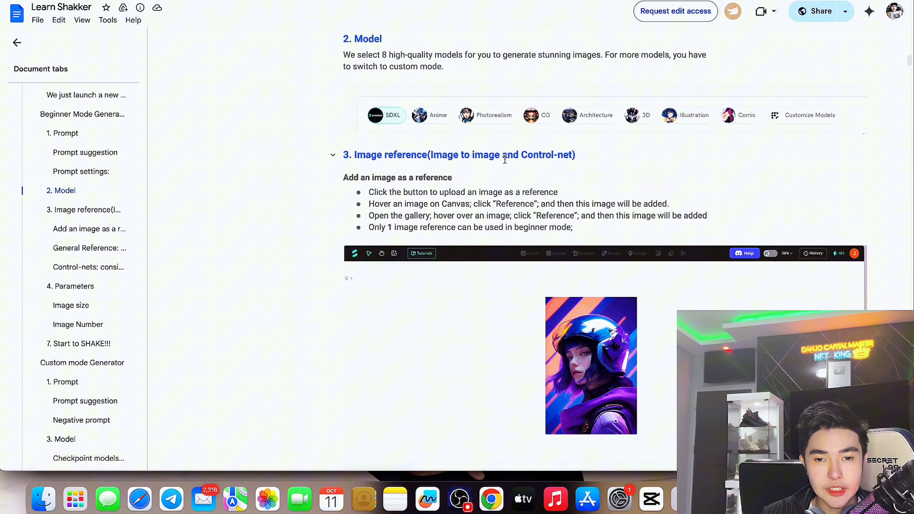
pyautogui.scroll(-3)
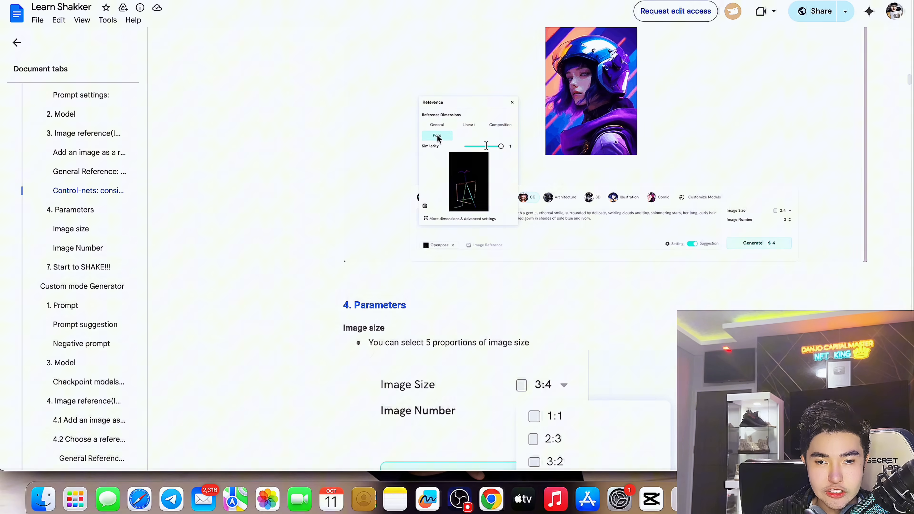
pyautogui.scroll(-3)
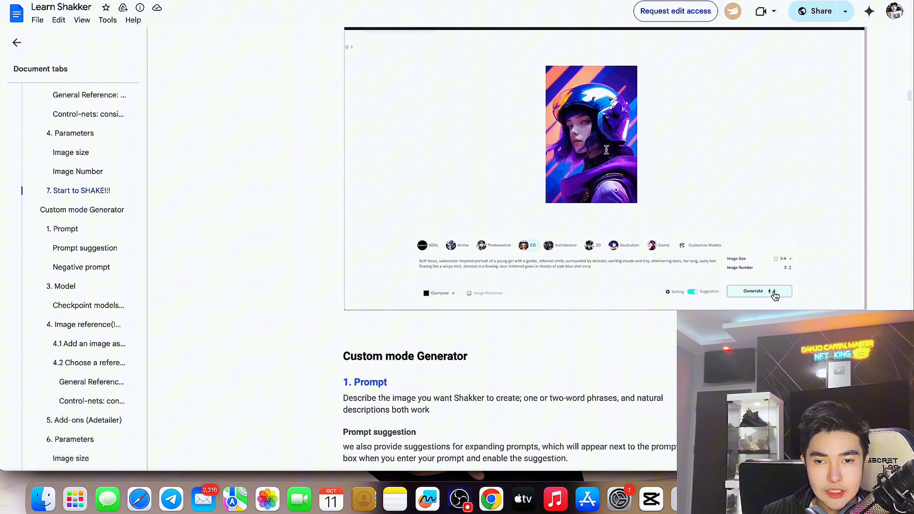
# Continue down the guide to the Control-nets reference examples table
pyautogui.click(752, 290)
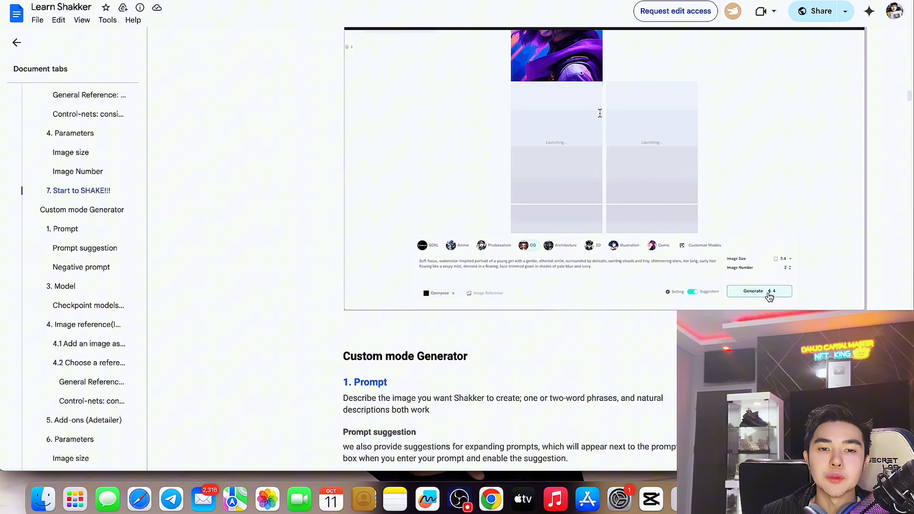
pyautogui.scroll(-3)
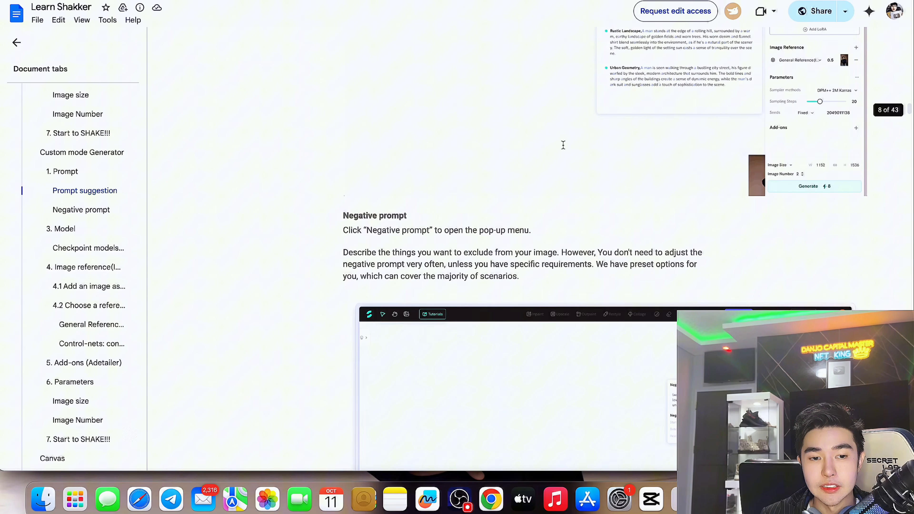
pyautogui.scroll(-3)
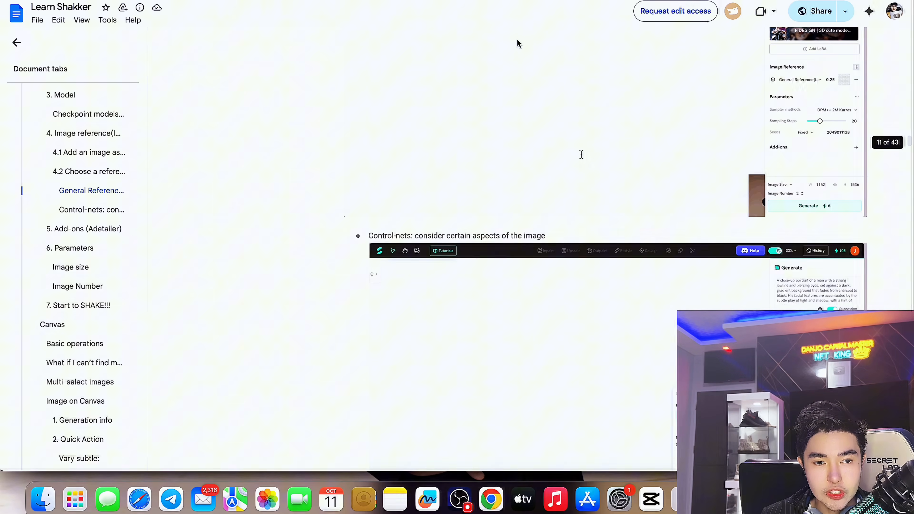
pyautogui.scroll(-3)
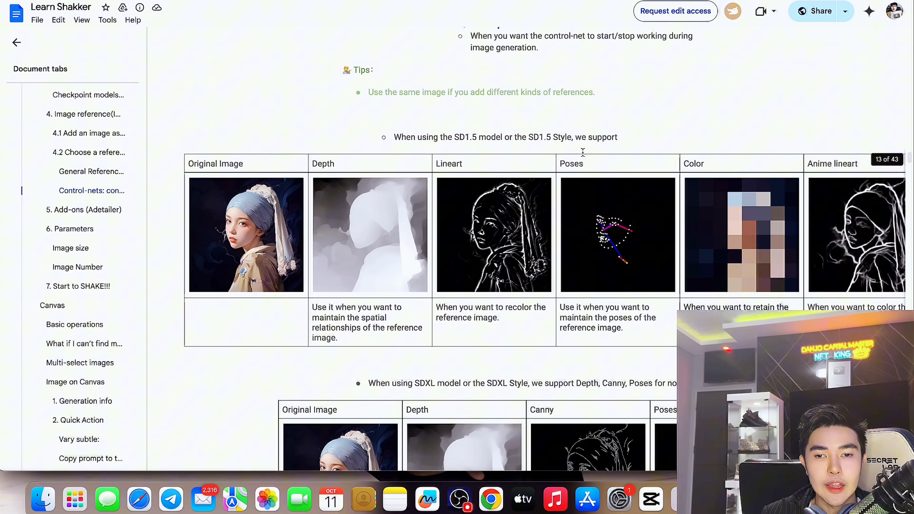
pyautogui.scroll(-3)
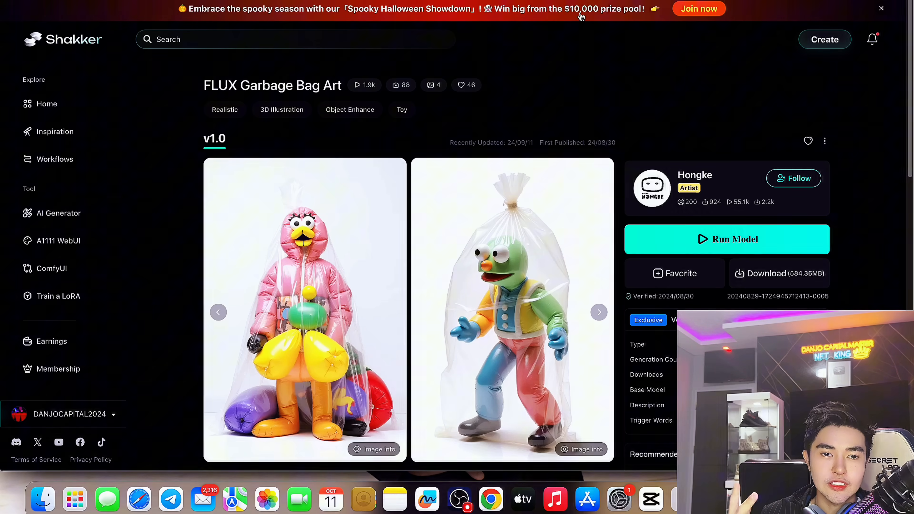
# View the plastic bag bear's generation details on the Garbage Bag Art page, then close them
pyautogui.scroll(-3)
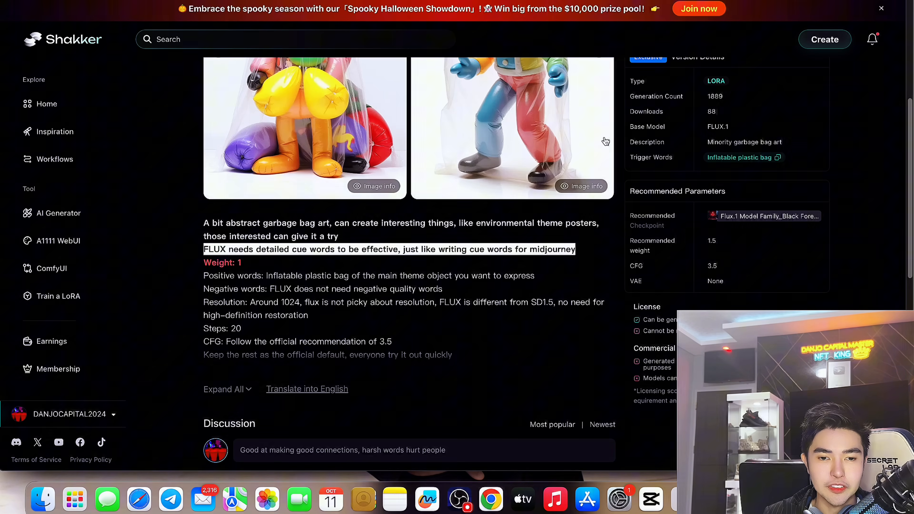
pyautogui.scroll(3)
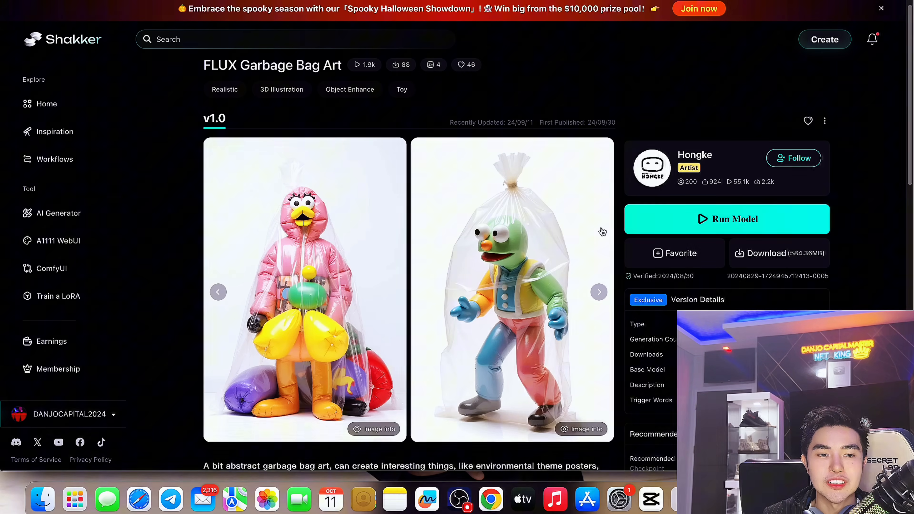
pyautogui.moveTo(565, 285)
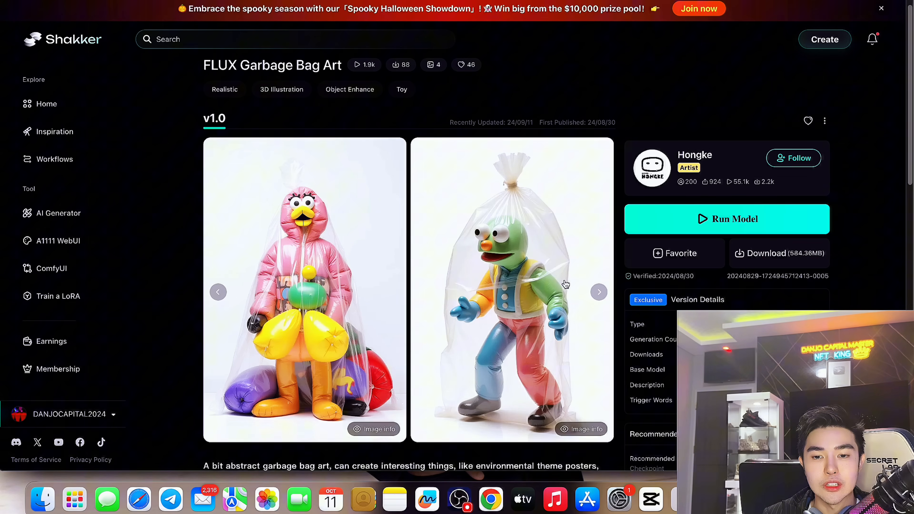
pyautogui.scroll(-3)
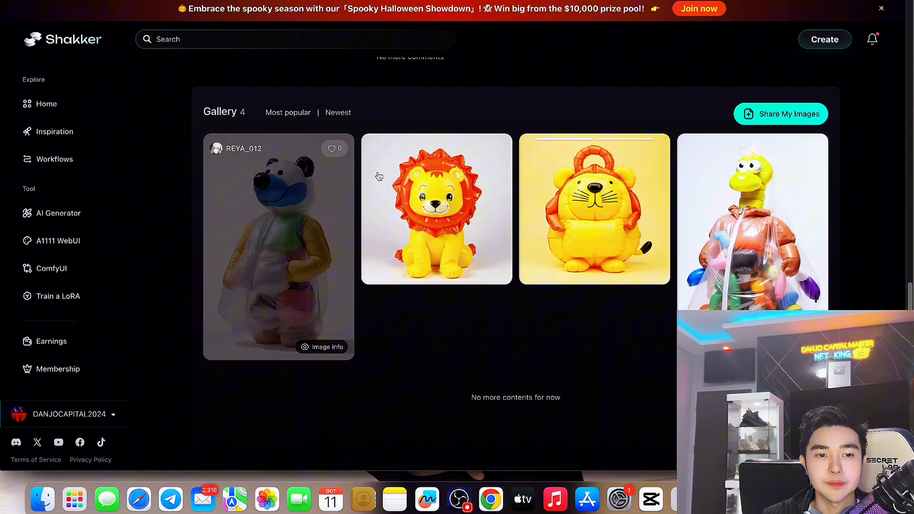
pyautogui.click(321, 347)
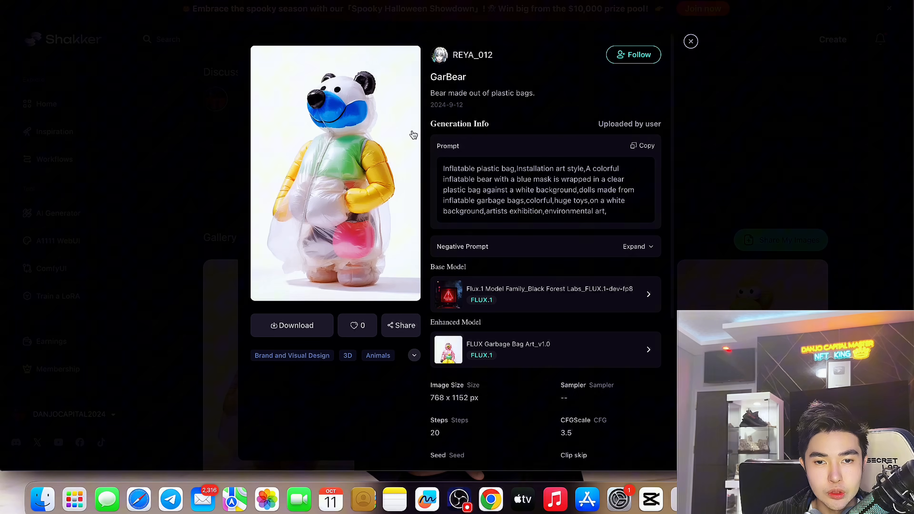
pyautogui.click(691, 41)
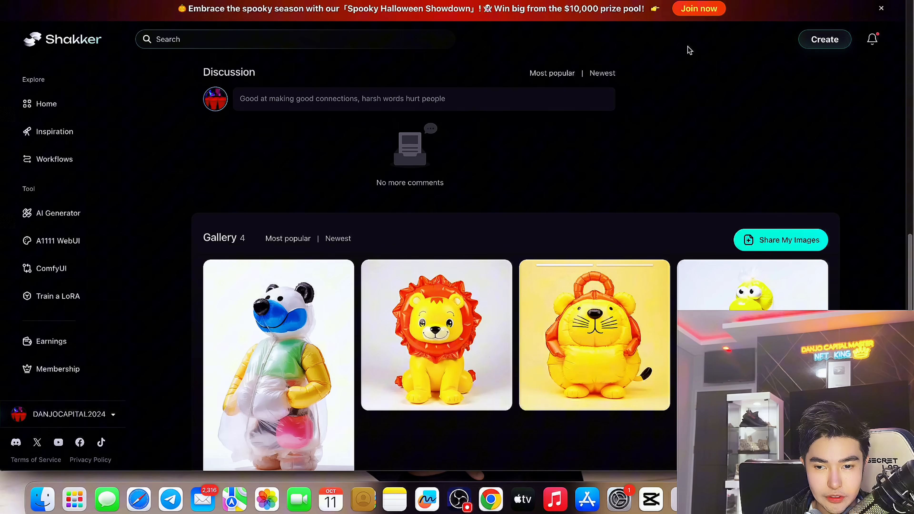
pyautogui.scroll(3)
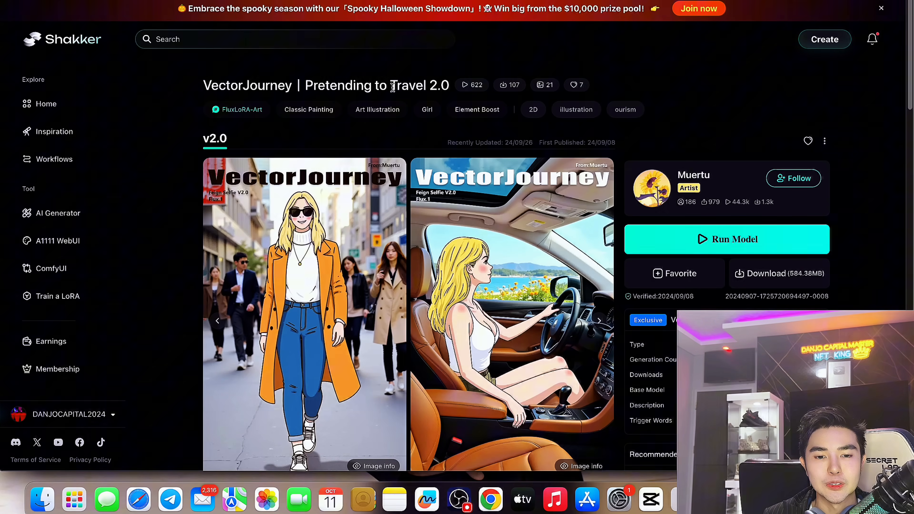
# Scroll the VectorJourney Pretending to Travel 2.0 page through its description, Discussion and Gallery
pyautogui.scroll(-3)
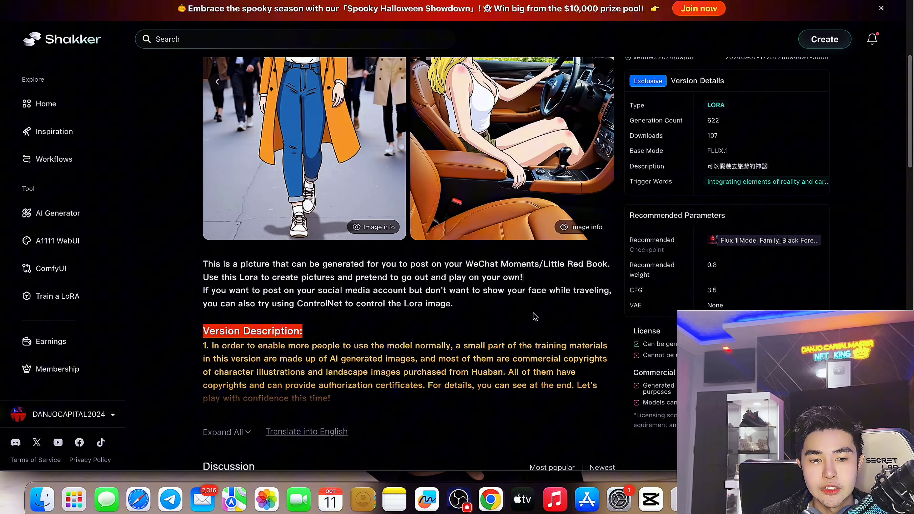
pyautogui.scroll(-3)
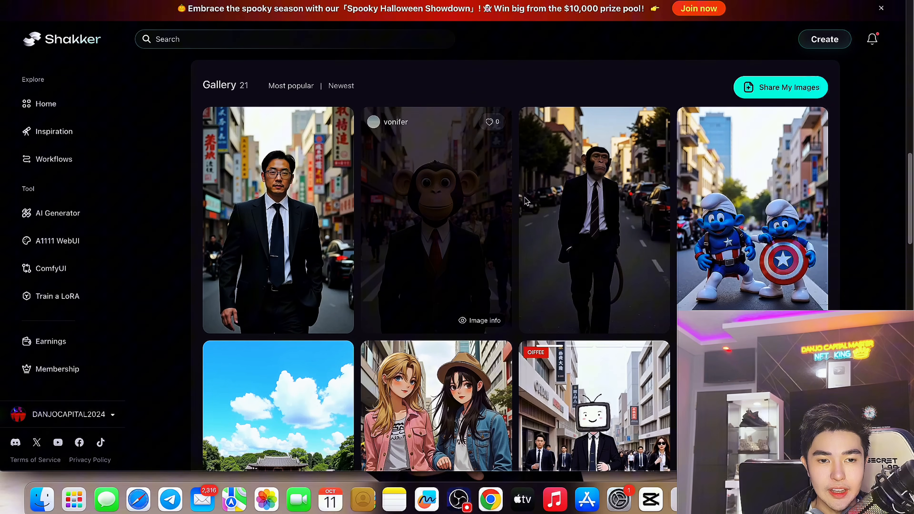
pyautogui.scroll(-3)
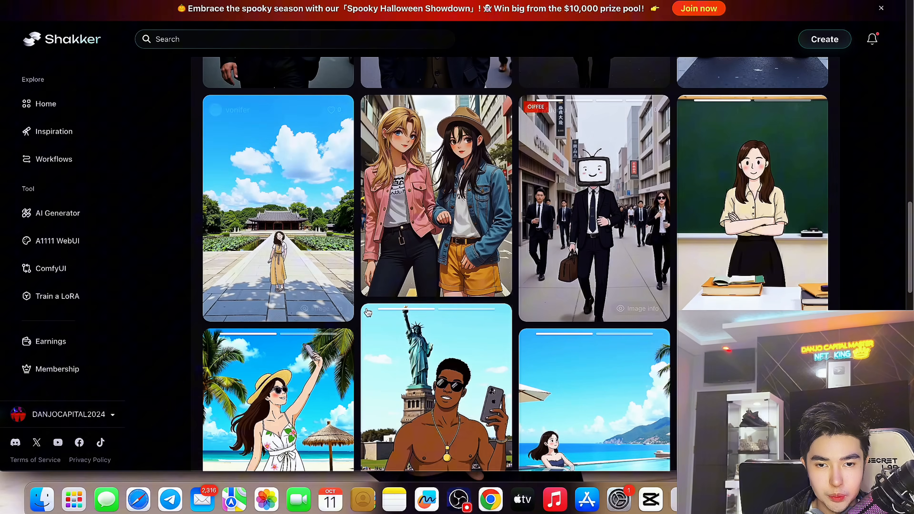
pyautogui.scroll(-3)
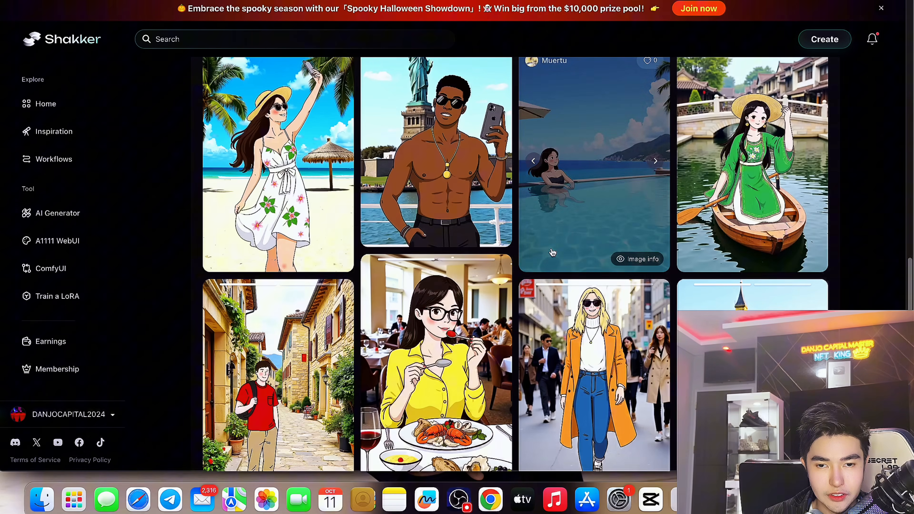
pyautogui.scroll(-3)
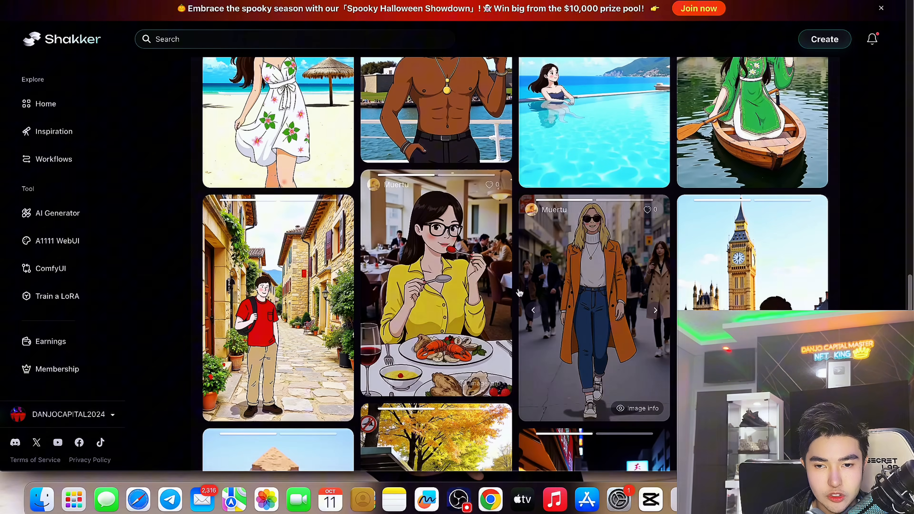
pyautogui.scroll(-3)
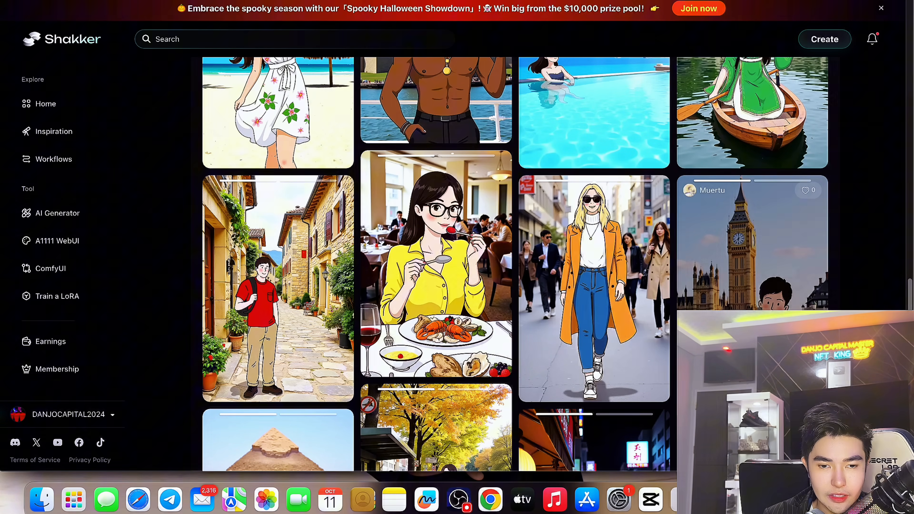
pyautogui.scroll(-3)
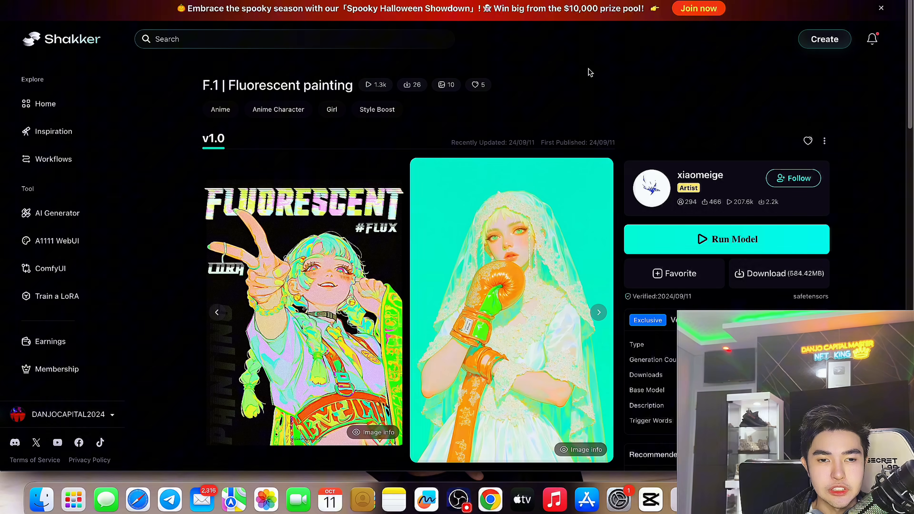
pyautogui.moveTo(594, 91)
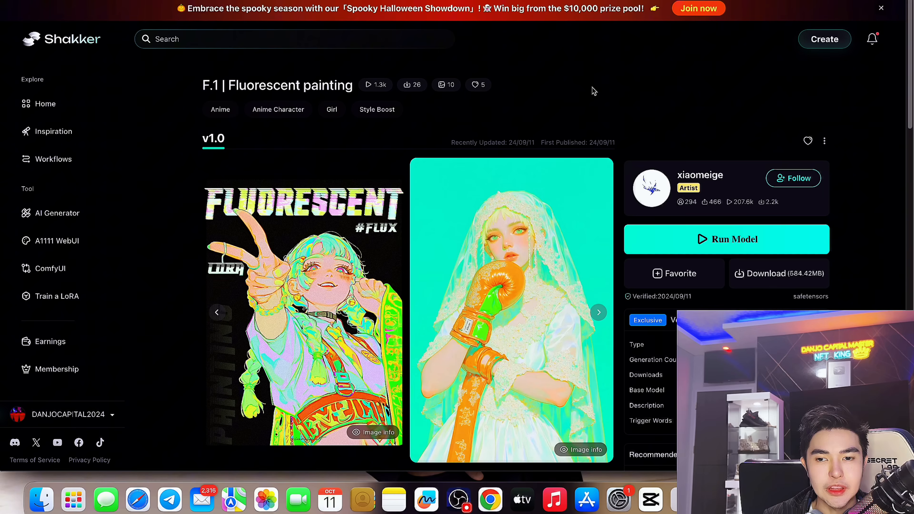
# Scroll the F.1 Fluorescent painting page through its usage notes and neon example gallery
pyautogui.scroll(-3)
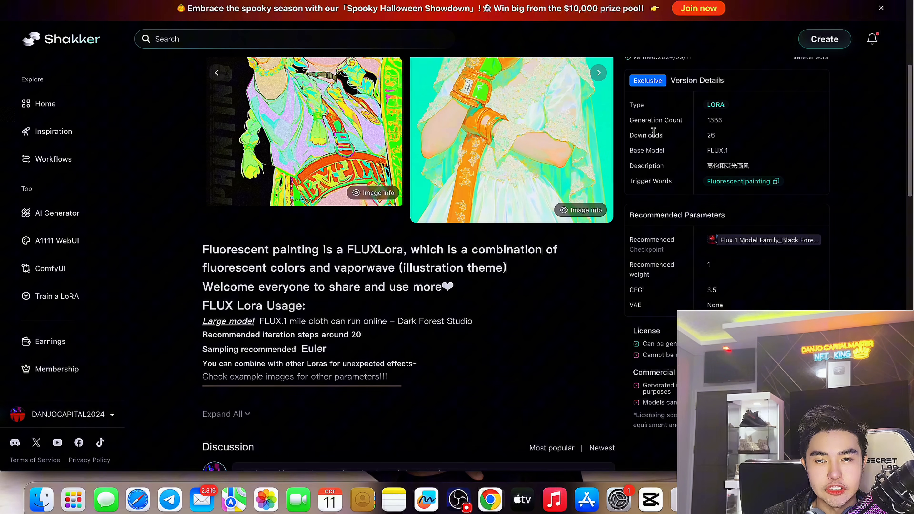
pyautogui.scroll(-3)
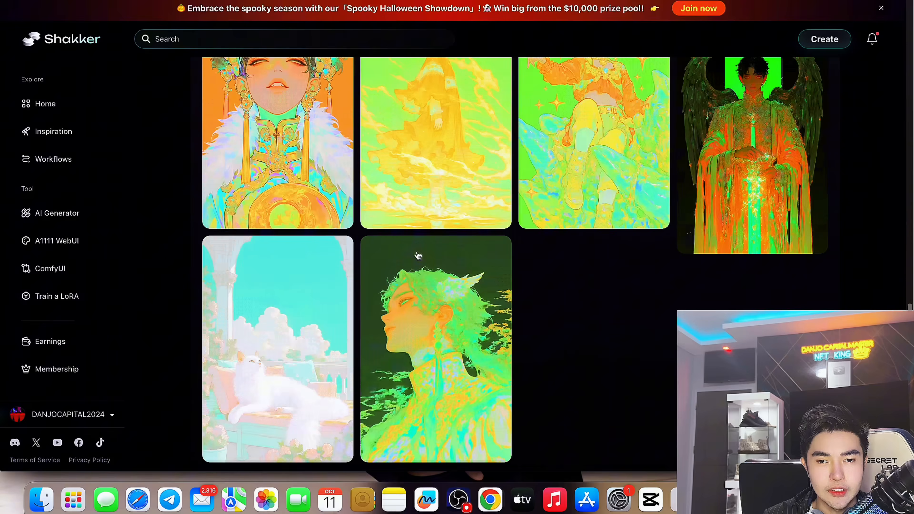
pyautogui.scroll(3)
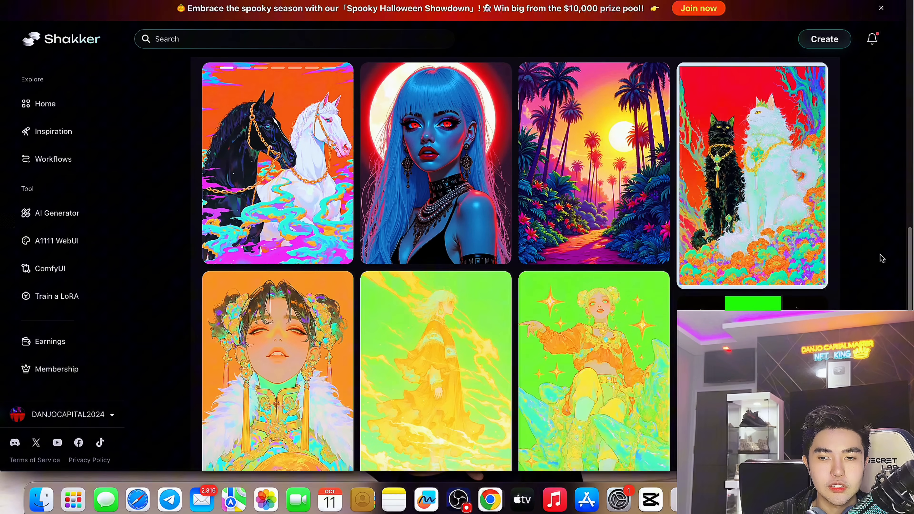
pyautogui.scroll(-3)
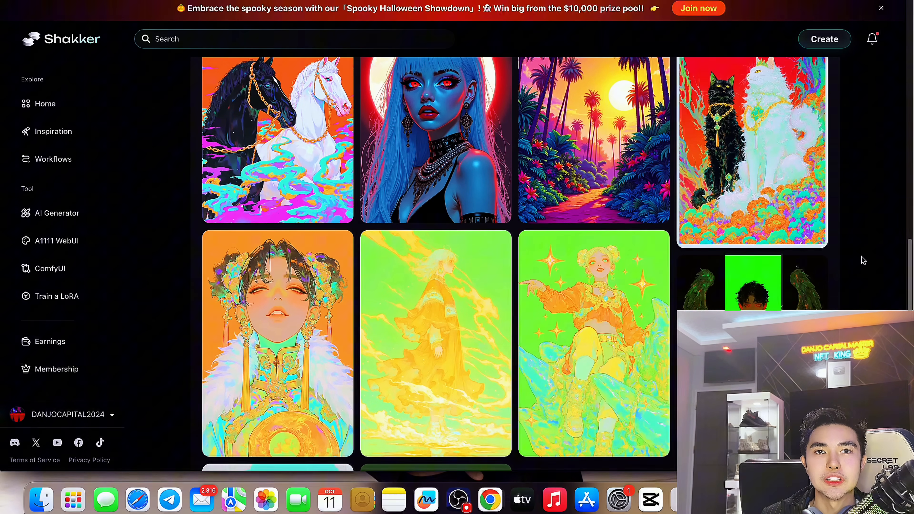
pyautogui.scroll(-3)
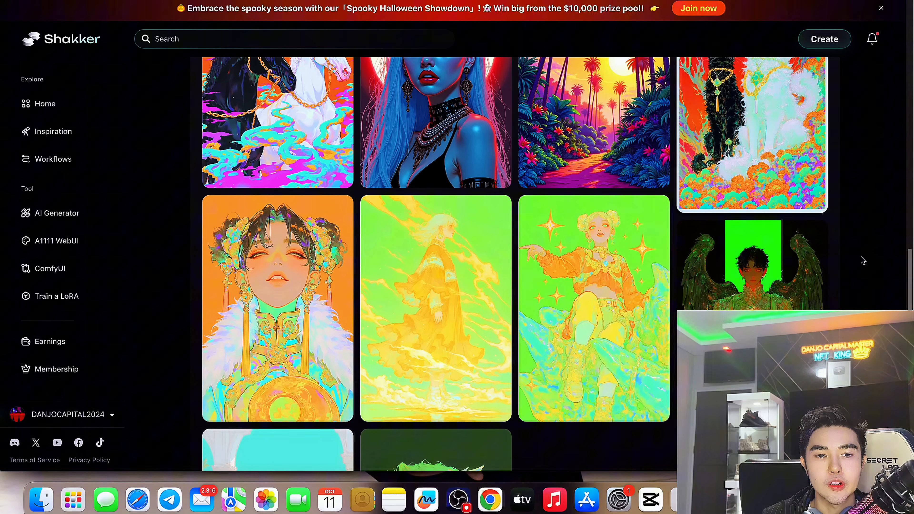
pyautogui.scroll(-3)
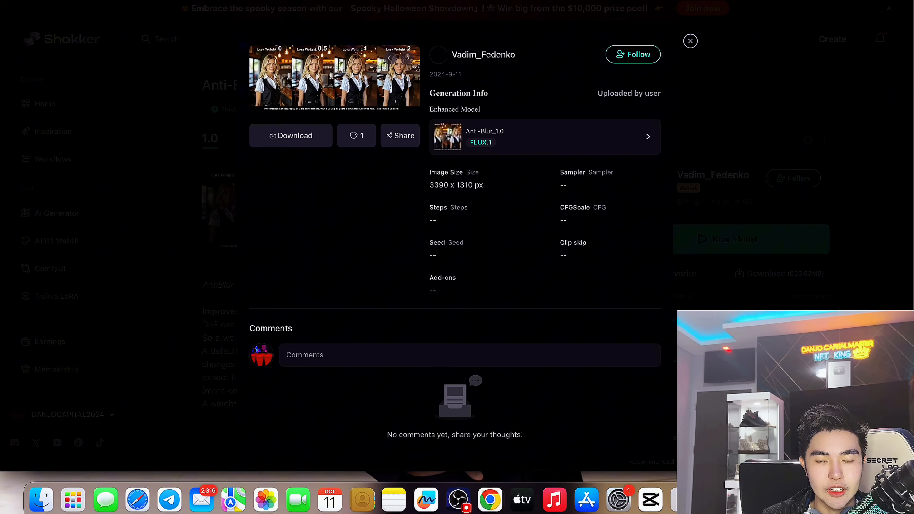
# Enlarge the first Anti-Blur example to full size, then close the viewer and its generation info
pyautogui.click(334, 78)
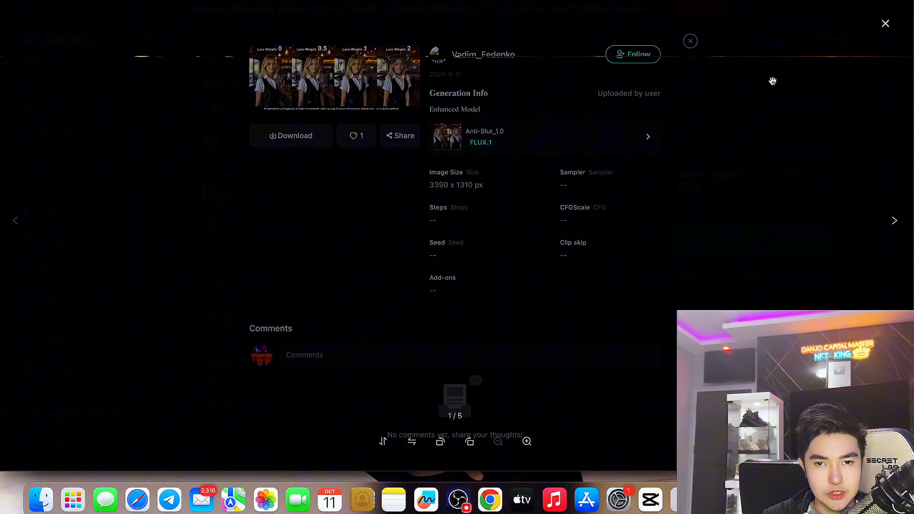
pyautogui.click(334, 75)
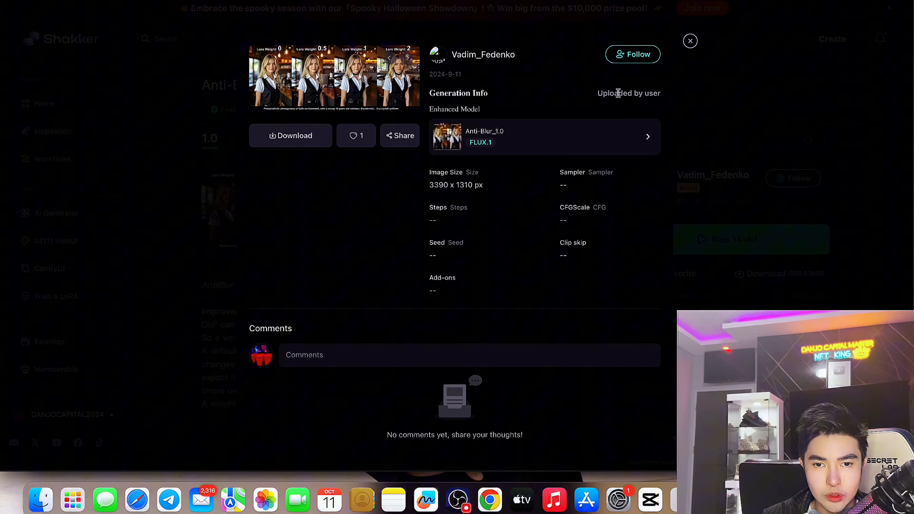
pyautogui.click(690, 41)
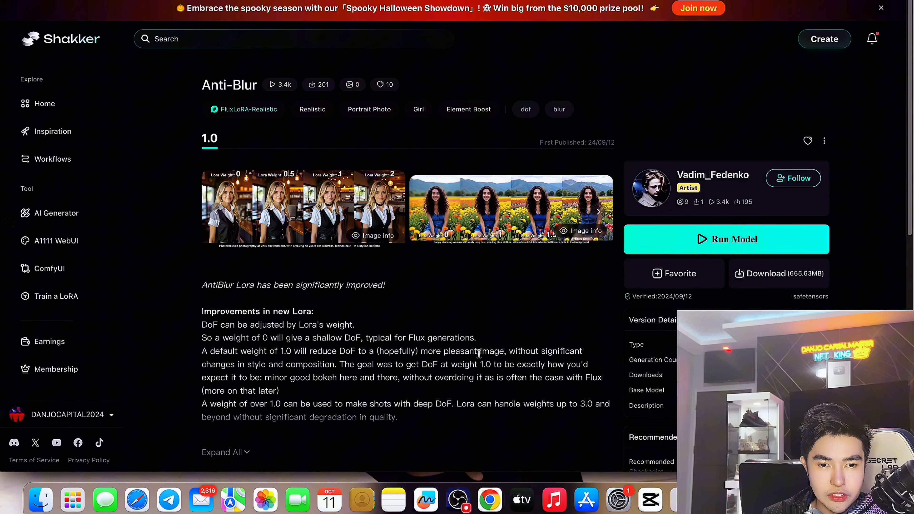
# View the second Anti-Blur LoRA-weight comparison image and close it back to the model page
pyautogui.scroll(-3)
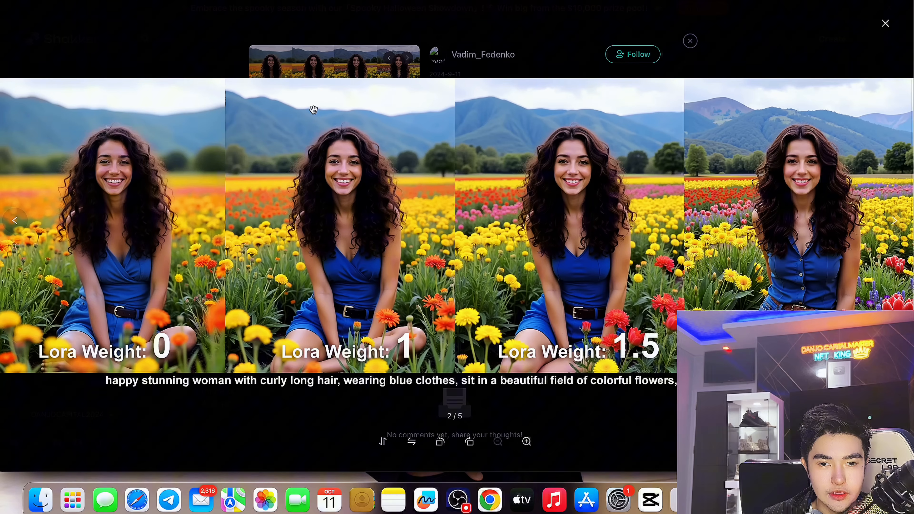
pyautogui.moveTo(143, 285)
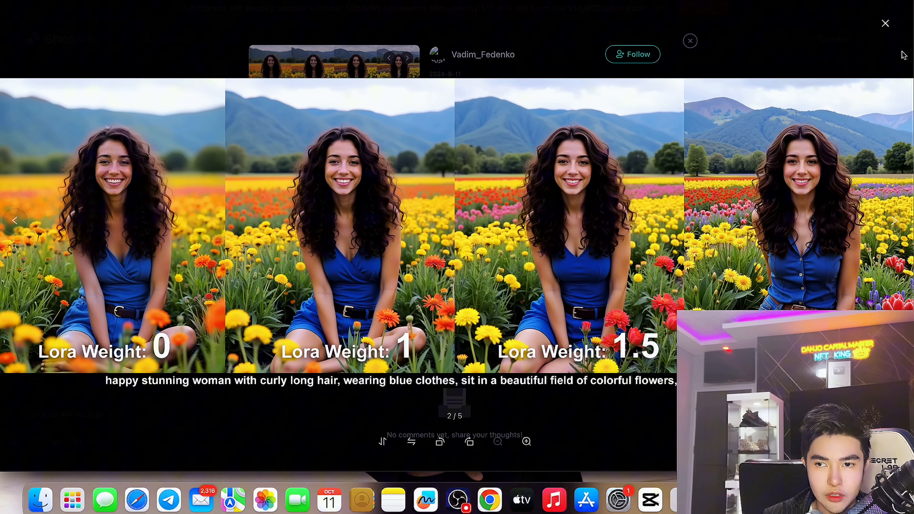
pyautogui.click(690, 41)
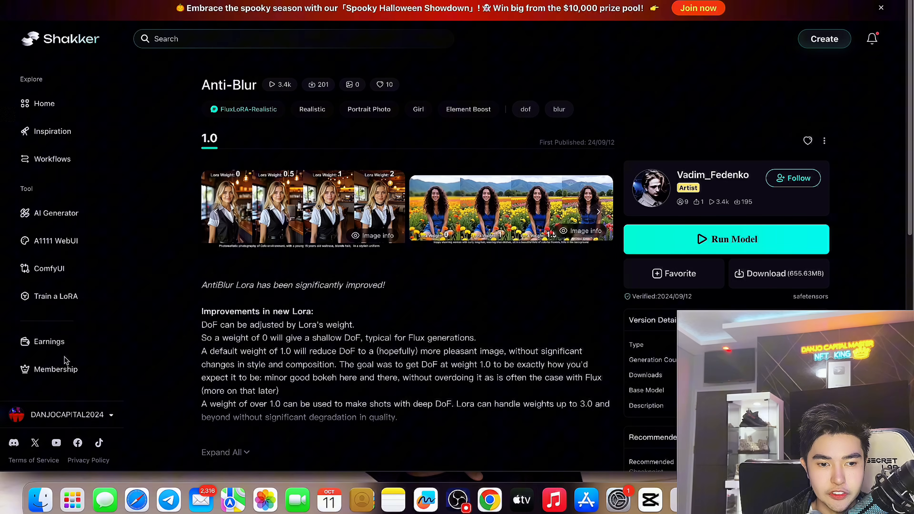
# Go to Membership and expand the 'Can I Request A Refund?' FAQ answer
pyautogui.click(56, 369)
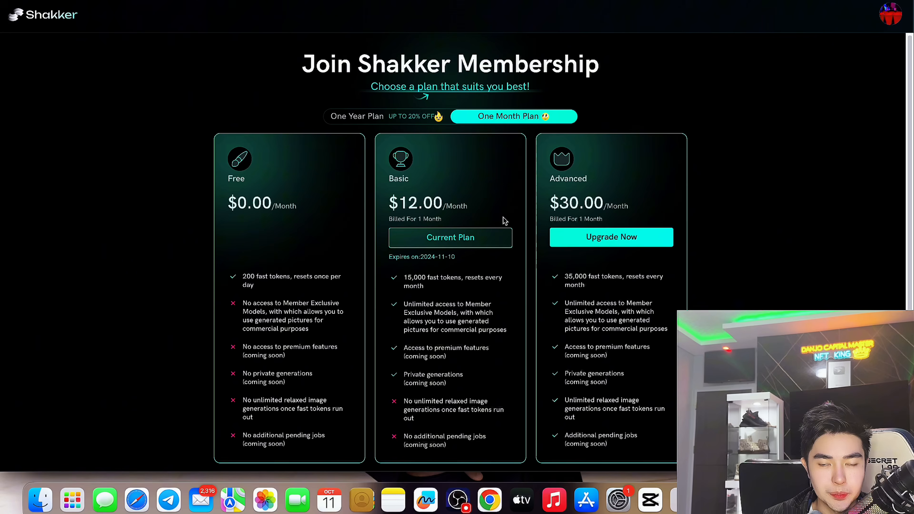
pyautogui.moveTo(519, 140)
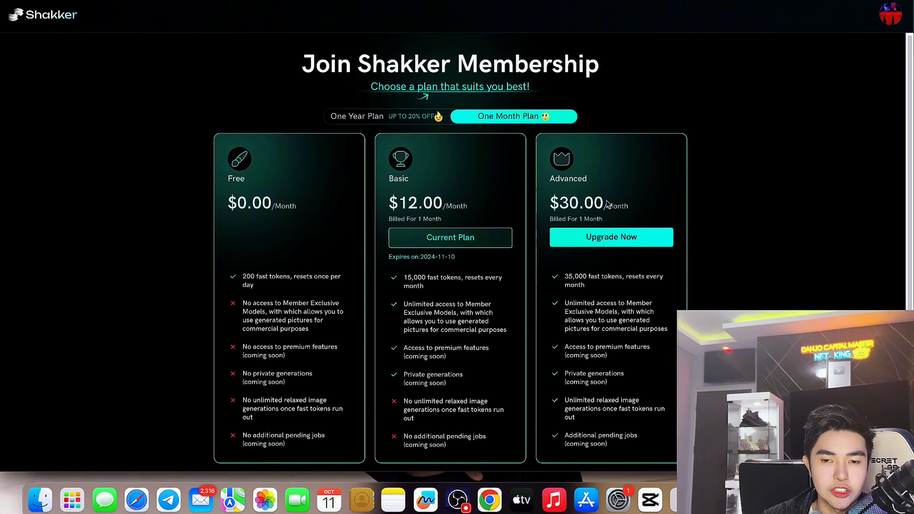
pyautogui.moveTo(715, 290)
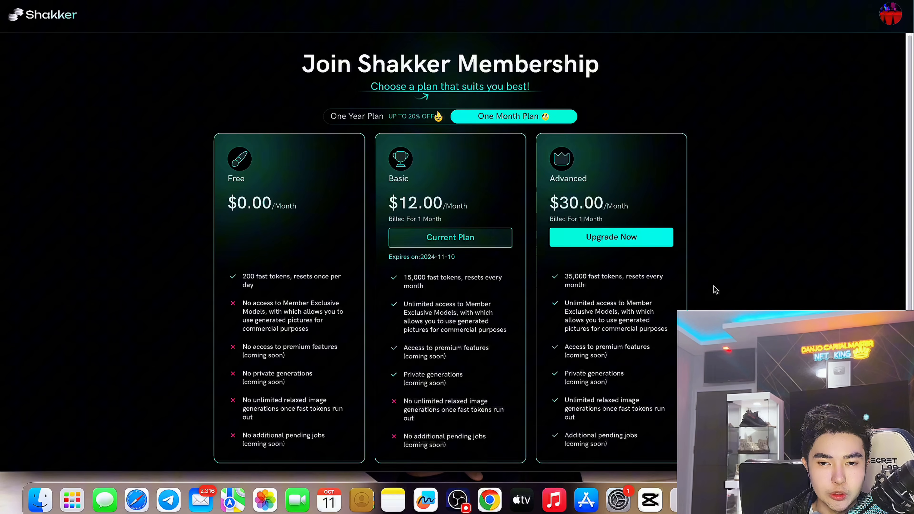
pyautogui.scroll(-3)
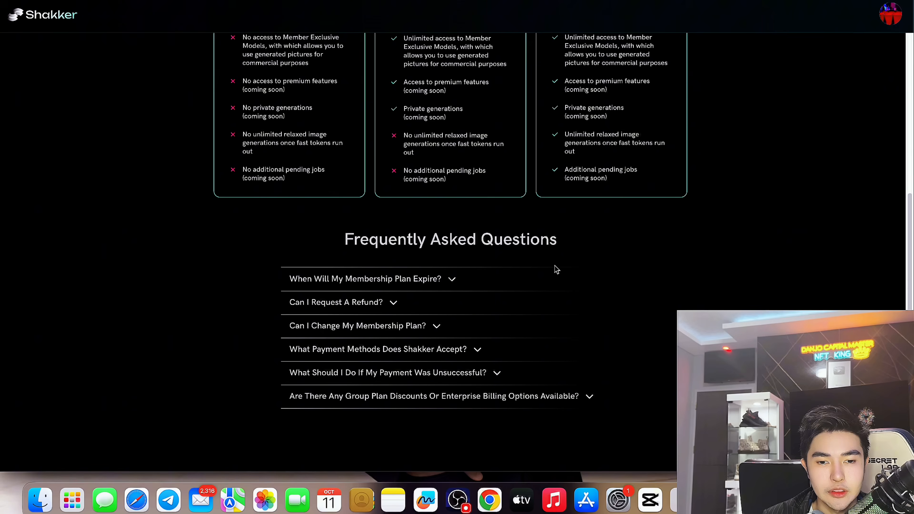
pyautogui.click(336, 302)
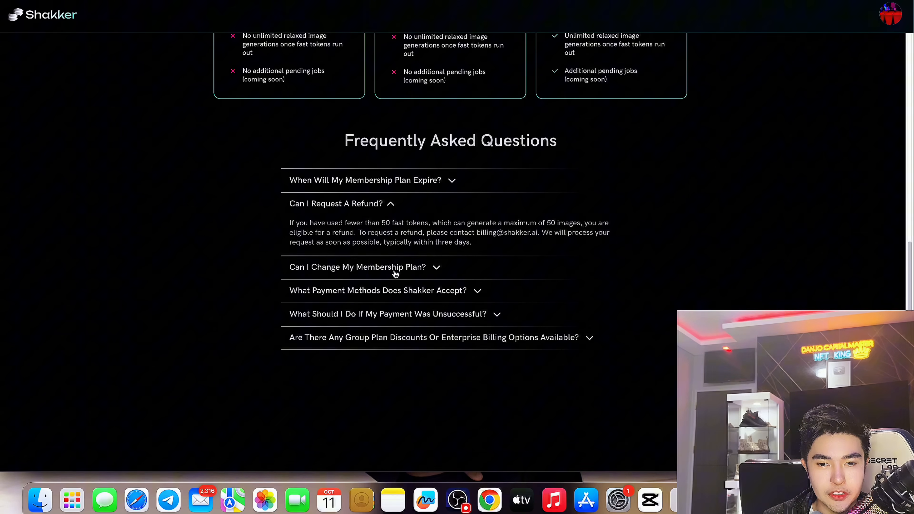
# Switch to One Year Plan pricing showing Basic $10.00 and Advanced $24.00 per month
pyautogui.scroll(3)
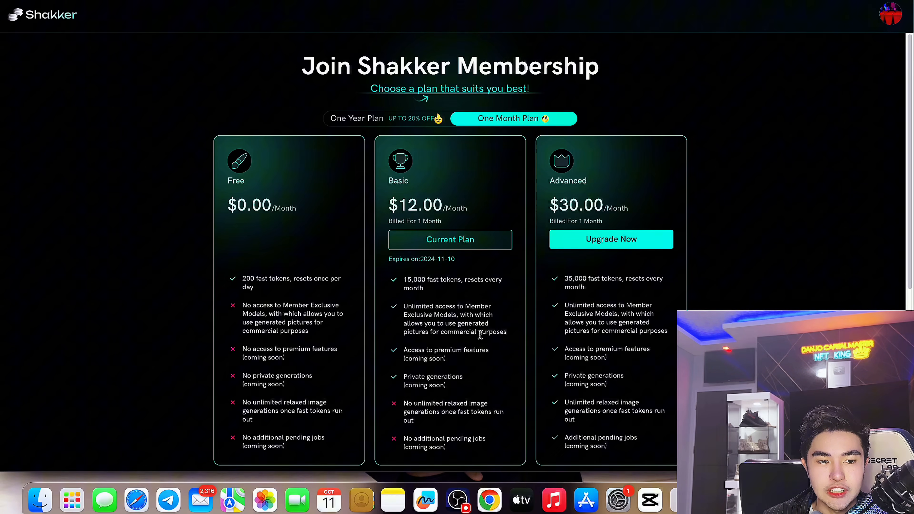
pyautogui.doubleClick(292, 278)
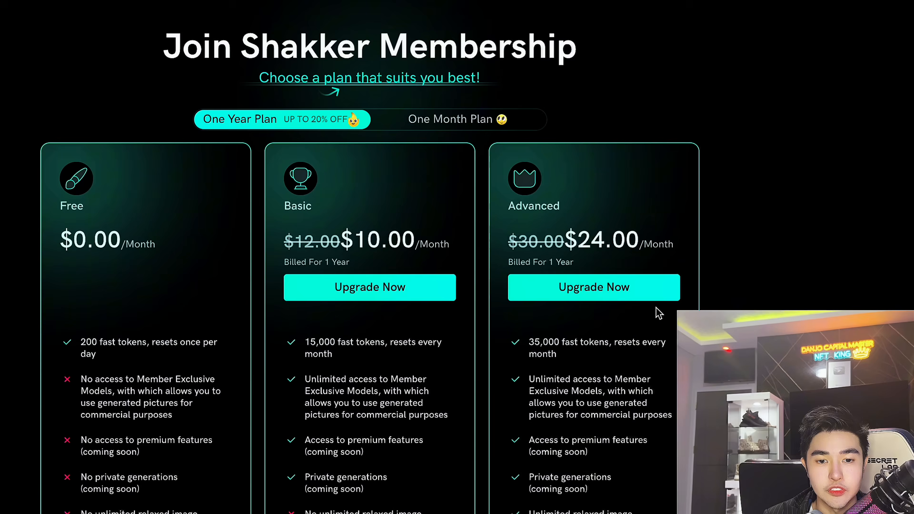
pyautogui.scroll(-3)
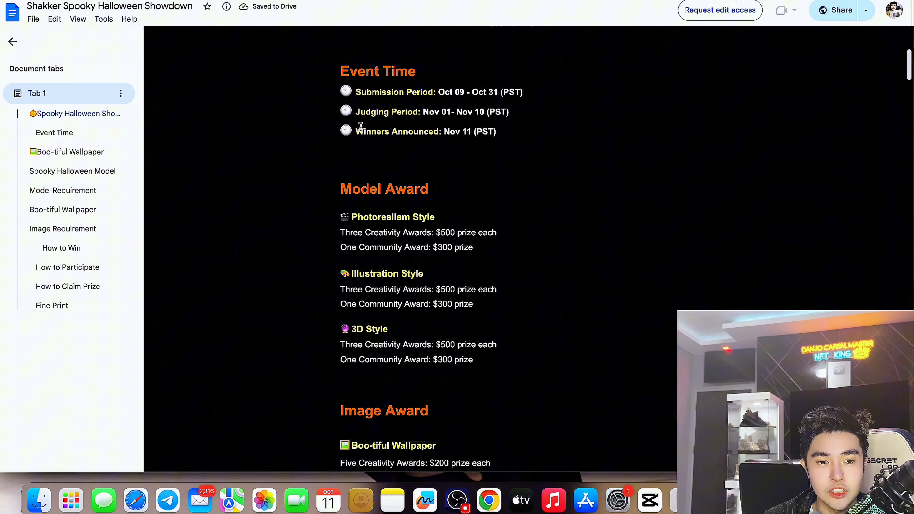
# Scroll the Spooky Halloween Showdown doc to its model and image awards and sharing bonus
pyautogui.scroll(-3)
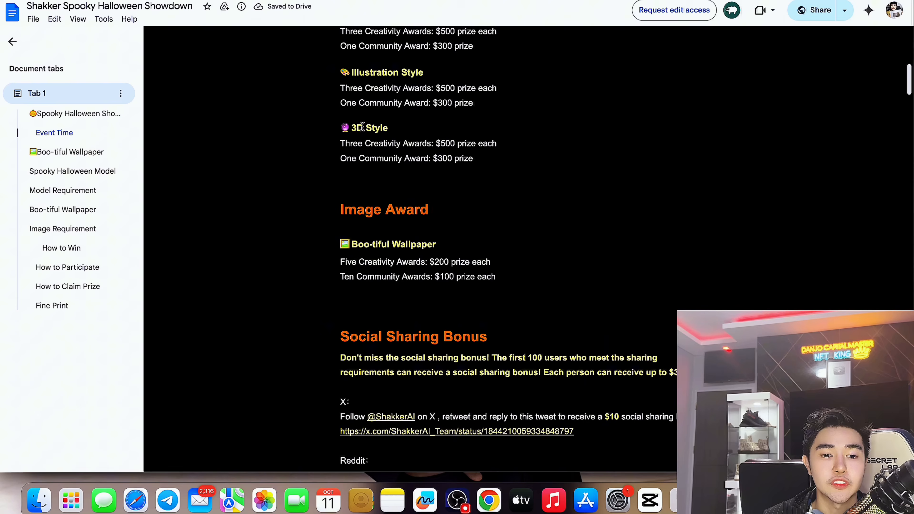